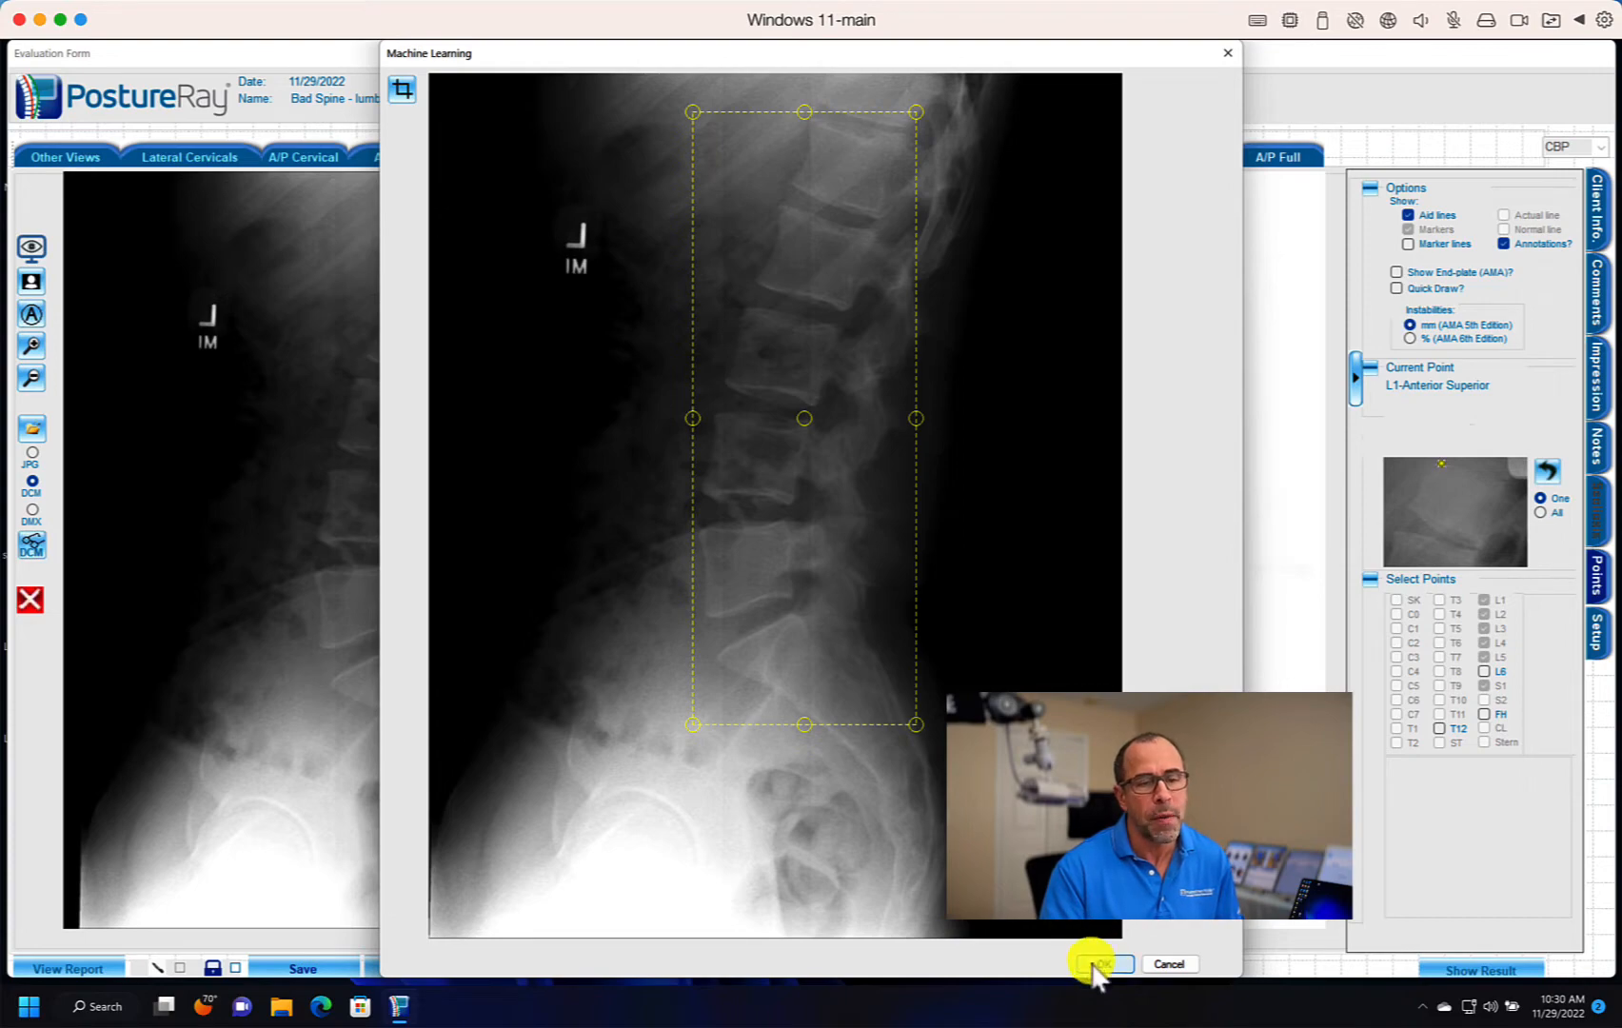
# - Confirm the Machine Learning crop box so PostureRay digitizes the L1–S1 vertebrae
pyautogui.click(1102, 963)
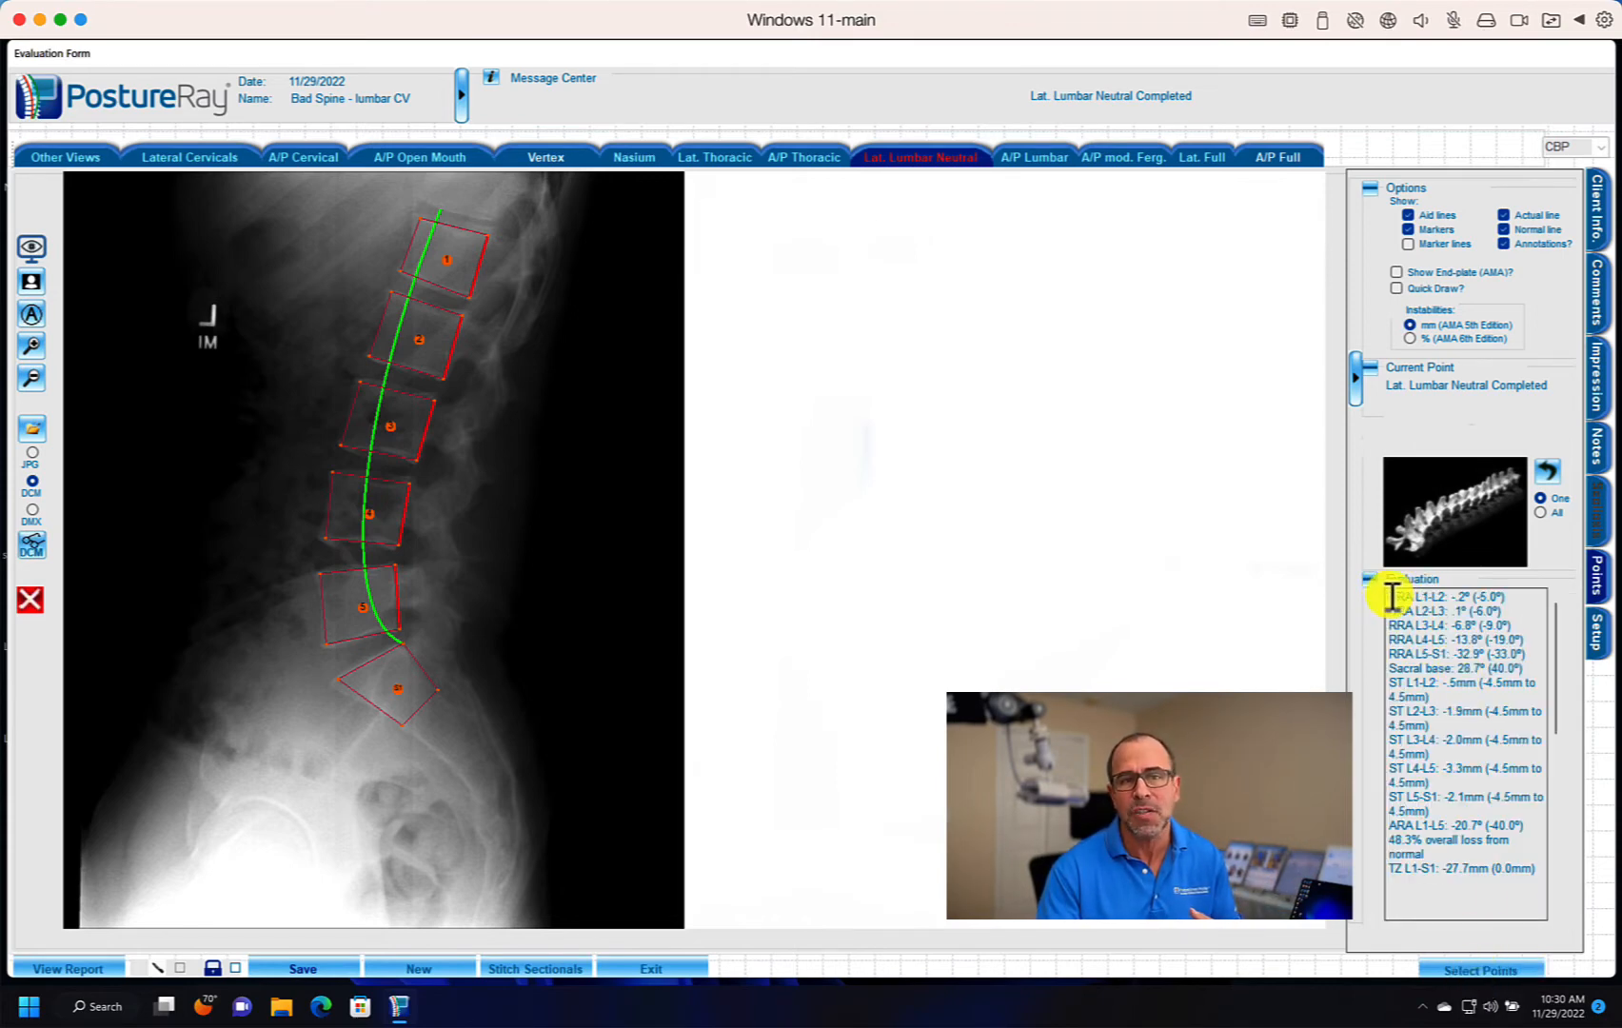
# - Highlight the full lumbar measurement text in the Evaluation panel for copying
pyautogui.moveTo(1391, 596); pyautogui.dragTo(1488, 889)
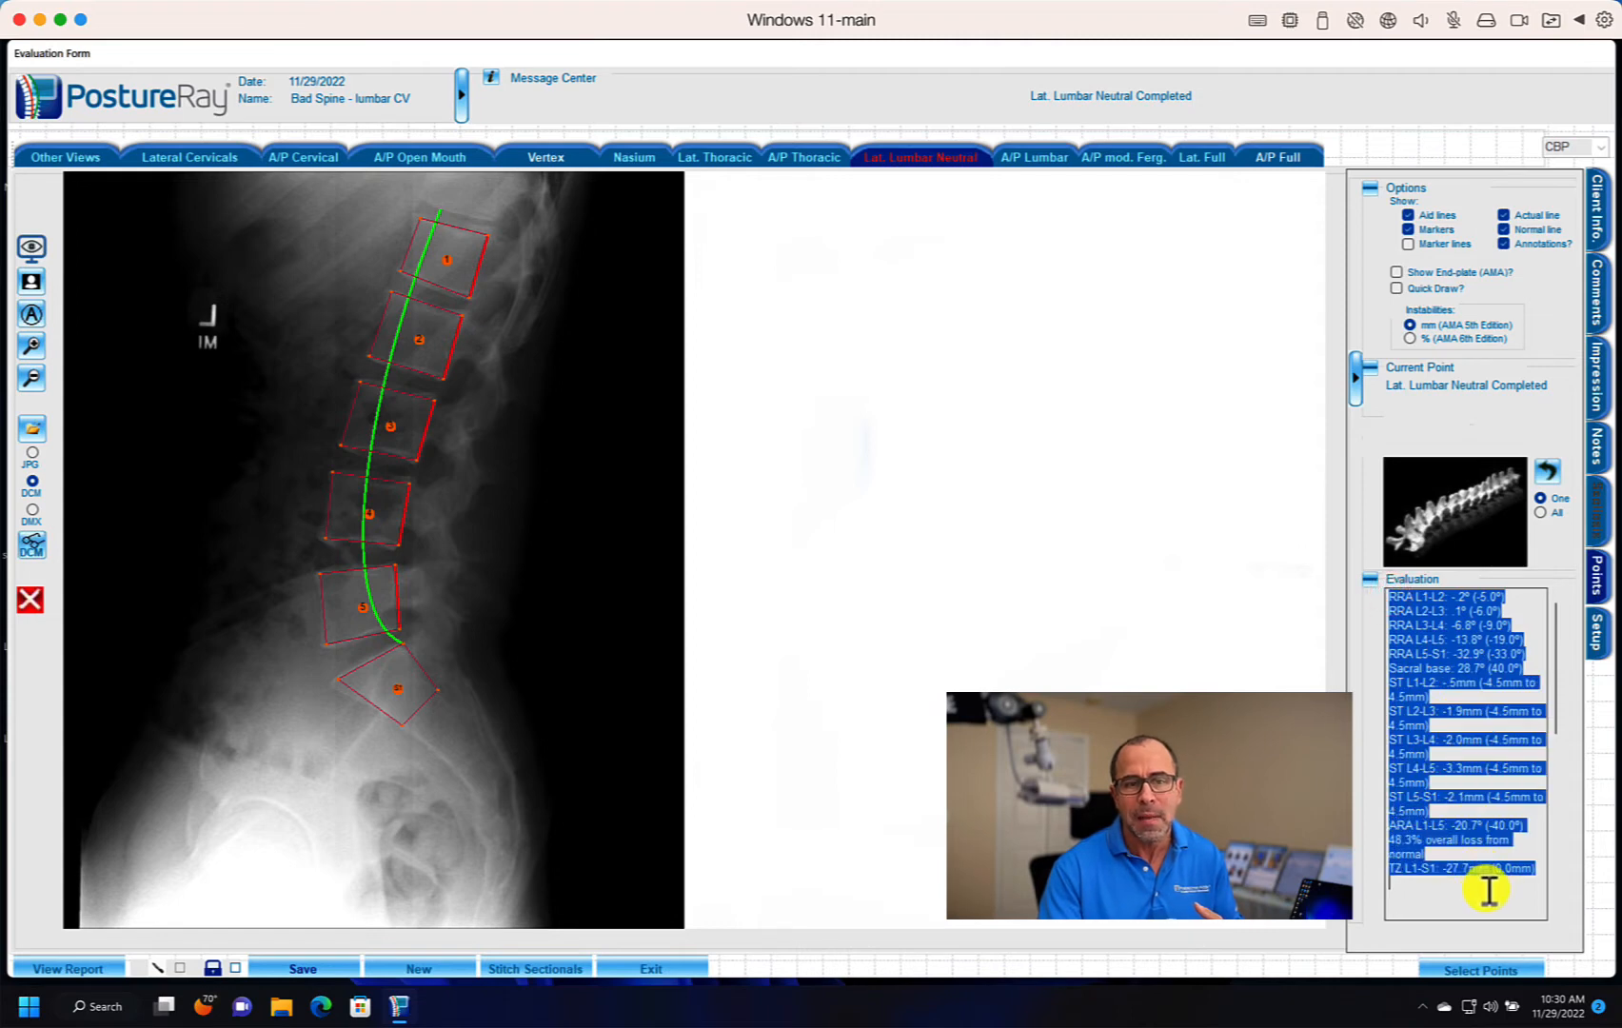